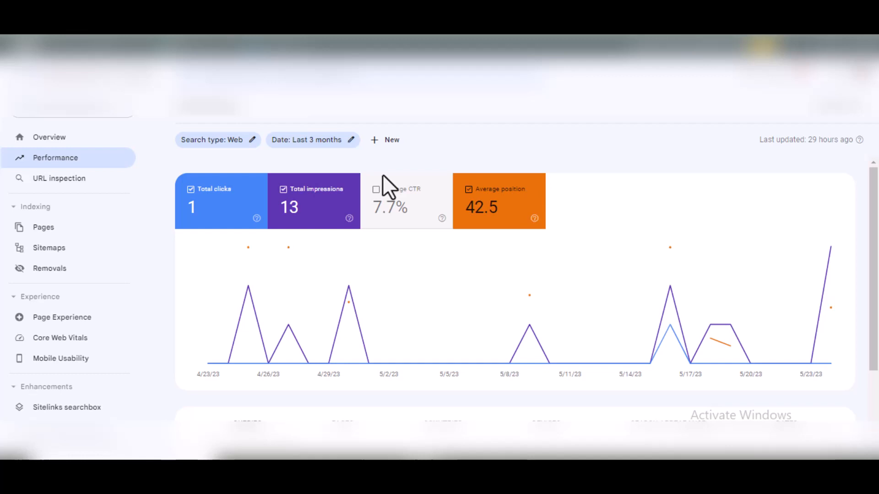
mouse_move(248, 258)
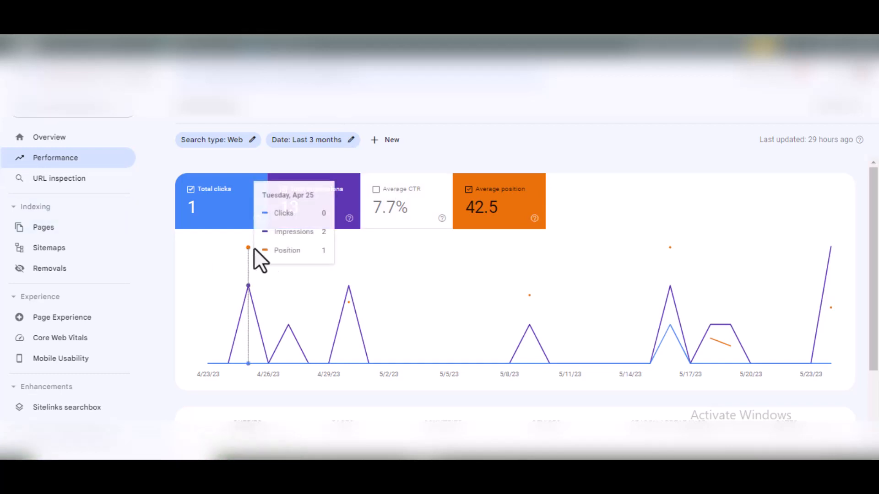
mouse_move(474, 169)
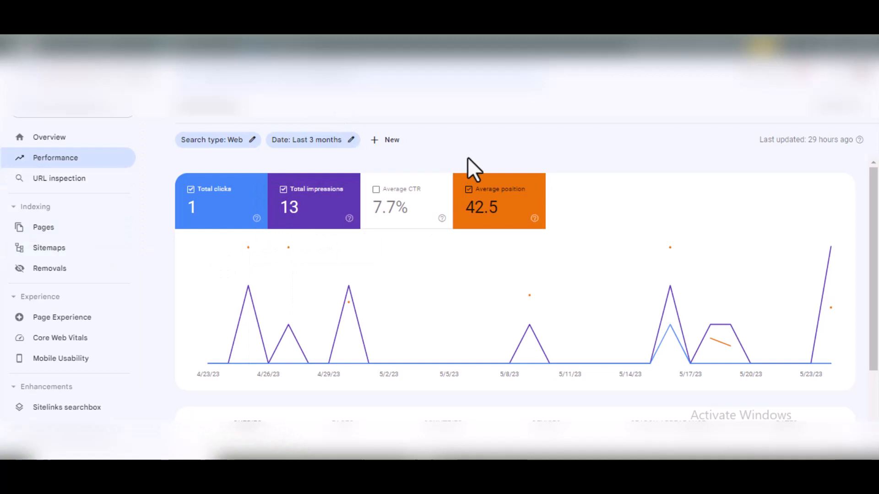
mouse_move(454, 174)
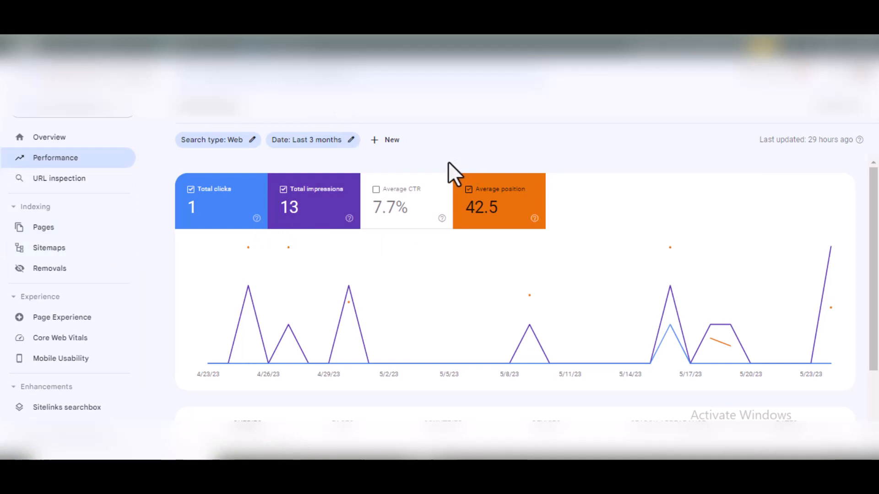
mouse_move(708, 261)
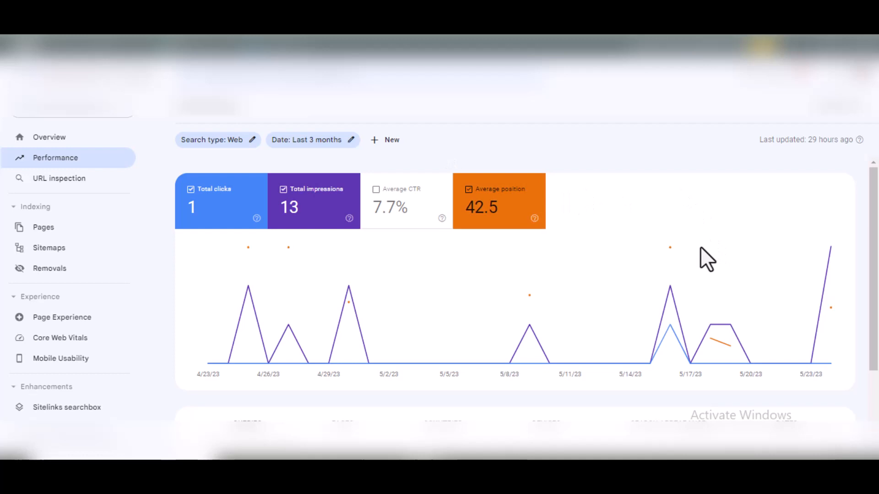
mouse_move(569, 121)
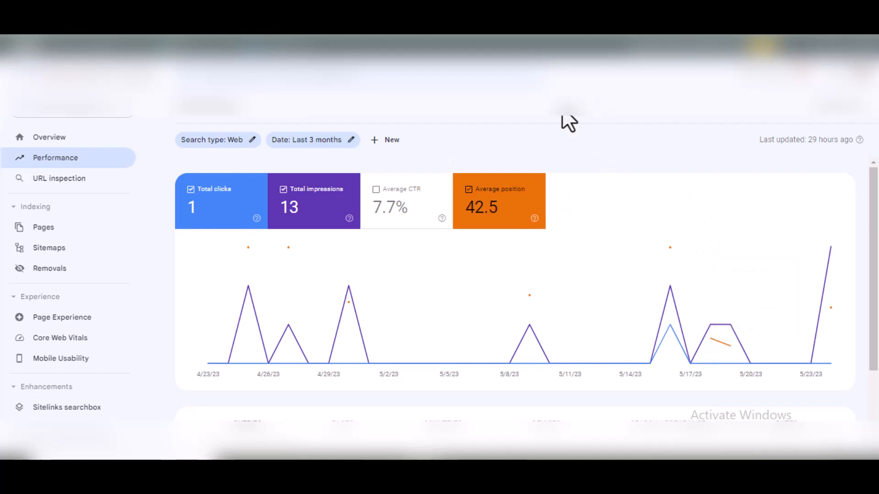
mouse_move(556, 140)
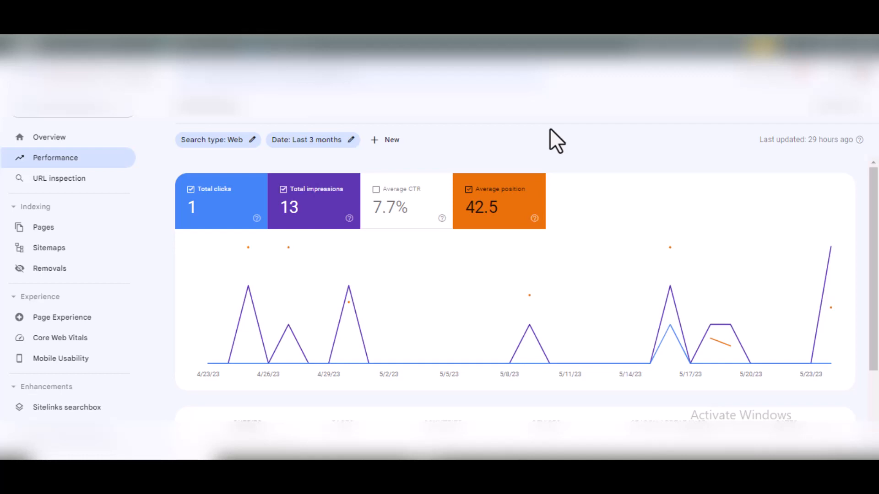
mouse_move(116, 225)
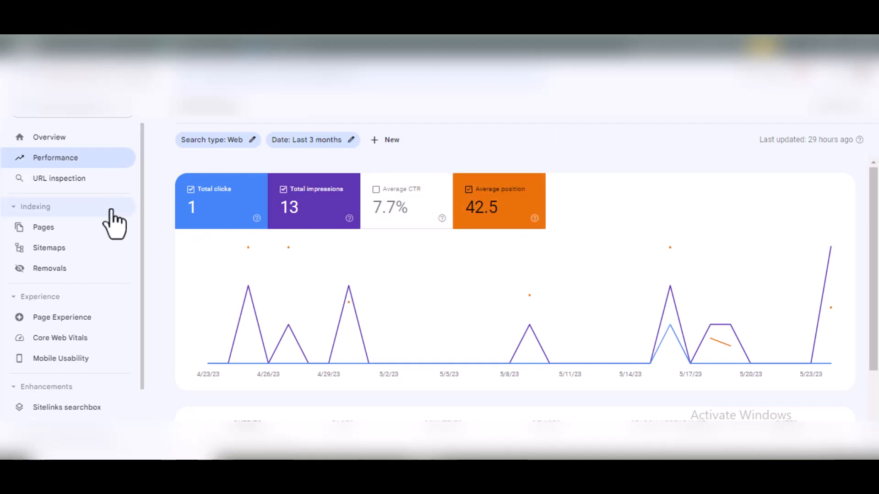
mouse_move(56, 246)
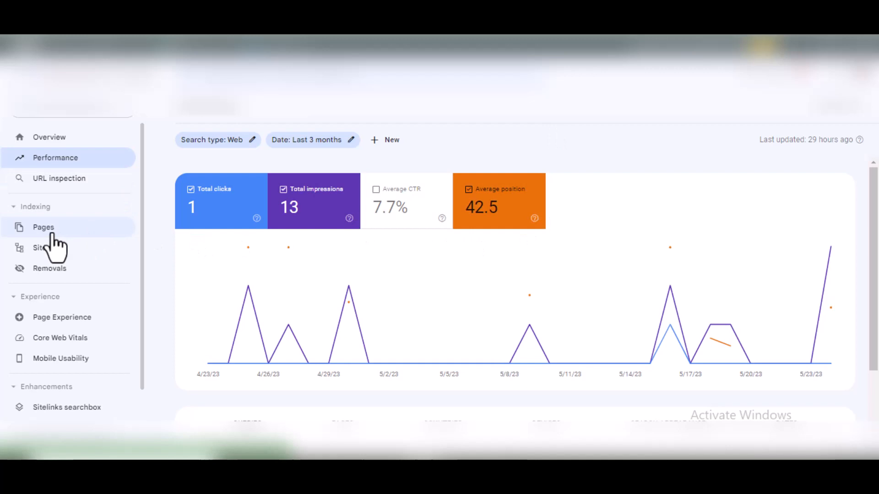
mouse_move(28, 210)
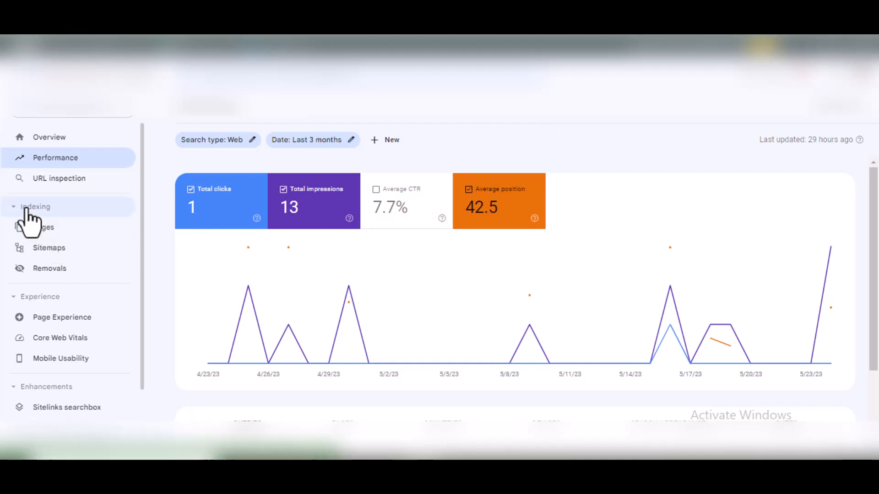
mouse_move(43, 227)
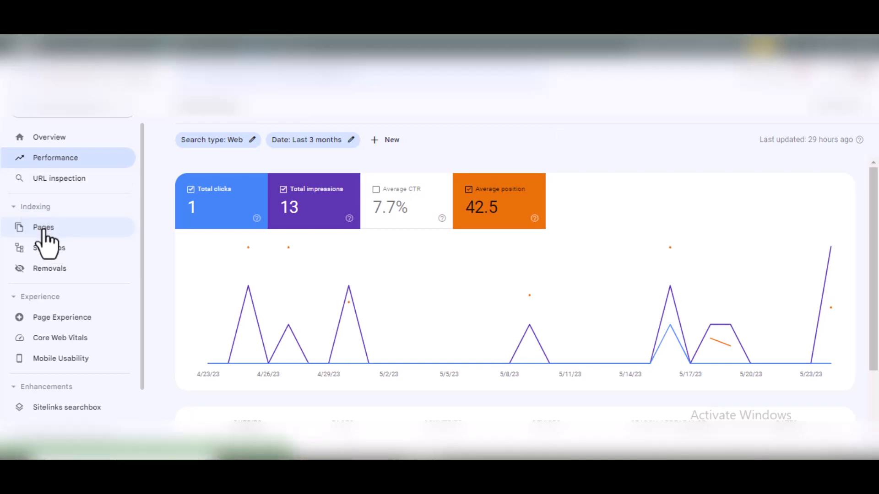
Show the Pages indexing report (23 not indexed, 4 indexed) and its 'Why pages aren't indexed' table.
click(43, 227)
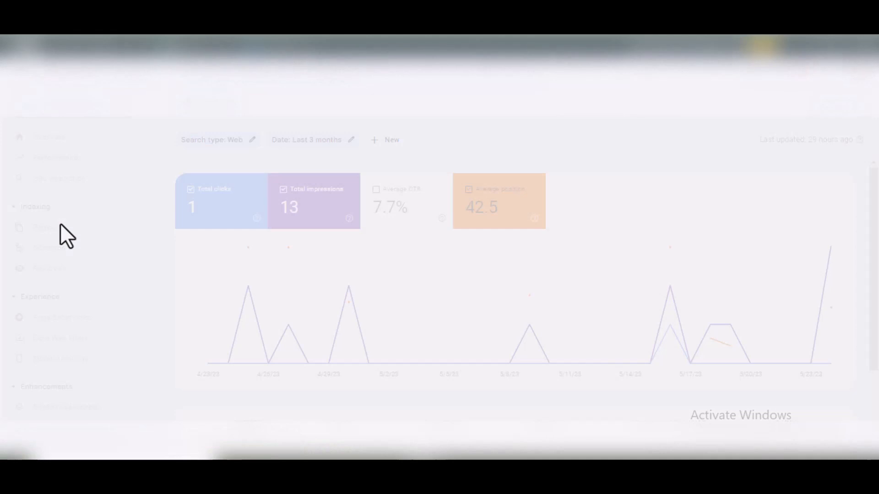
click(43, 227)
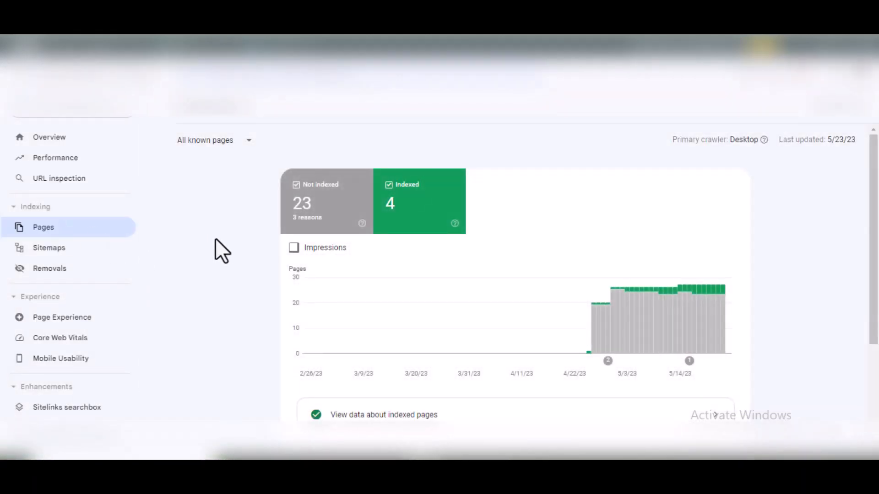
mouse_move(307, 211)
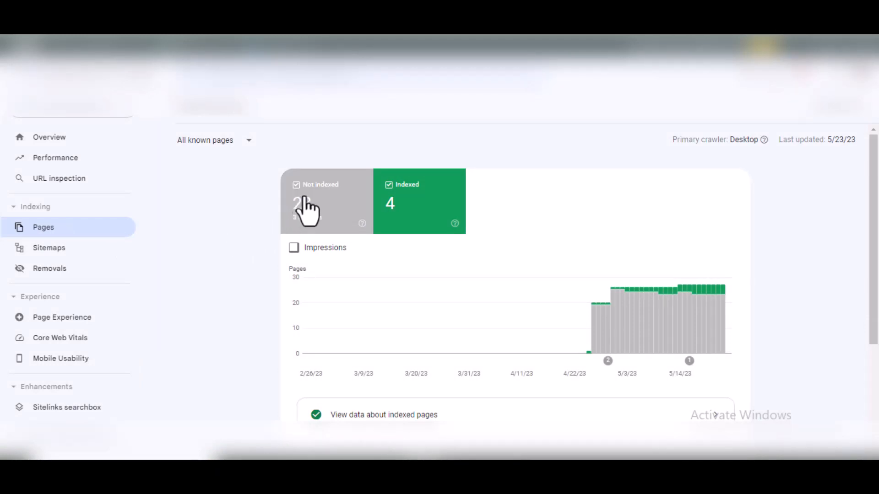
mouse_move(383, 211)
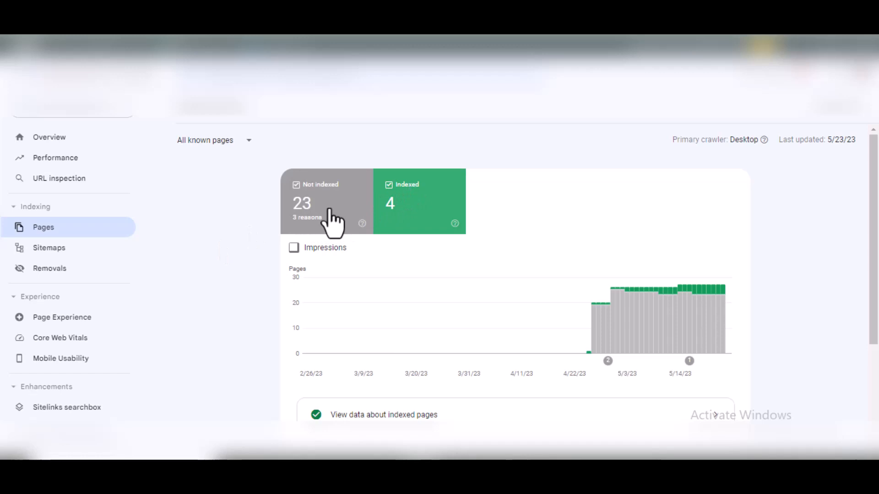
scroll(down, 3)
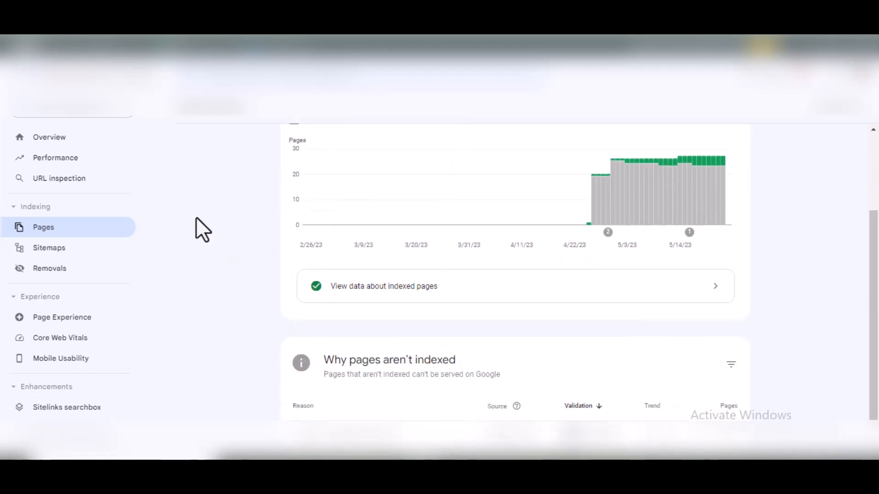
mouse_move(209, 233)
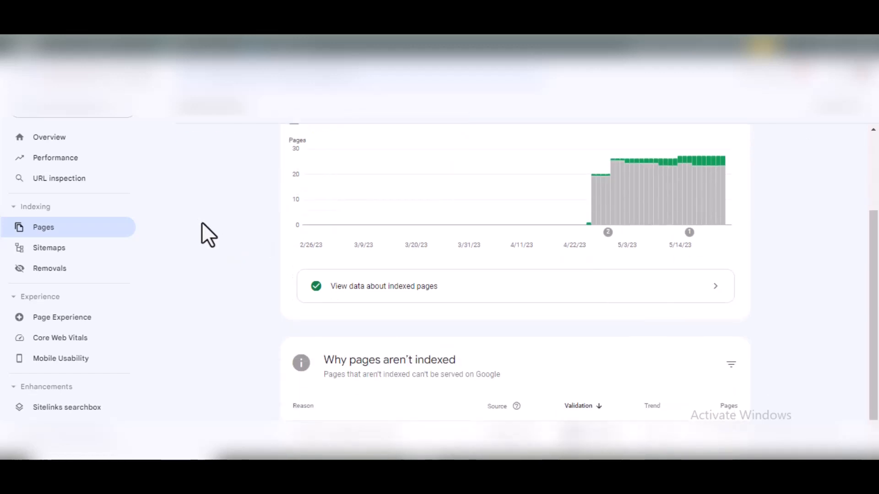
Drill into the 'Discovered - currently not indexed' reason affecting 21 pages.
scroll(down, 3)
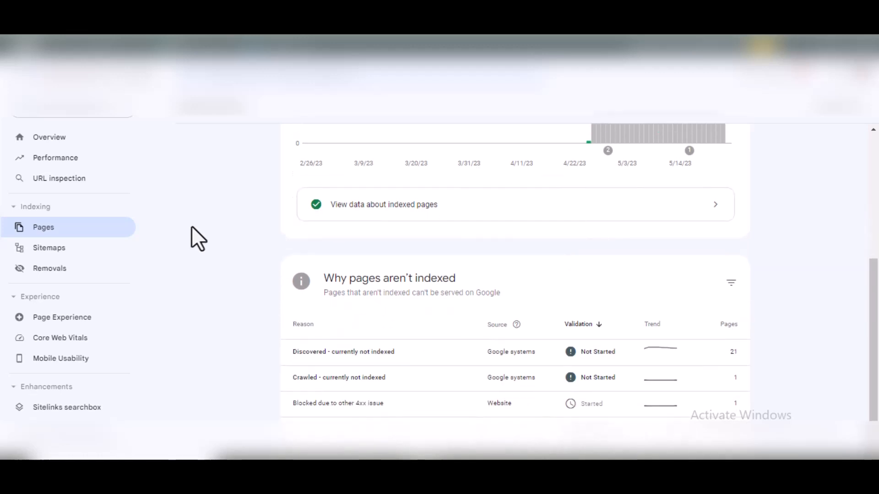
mouse_move(242, 275)
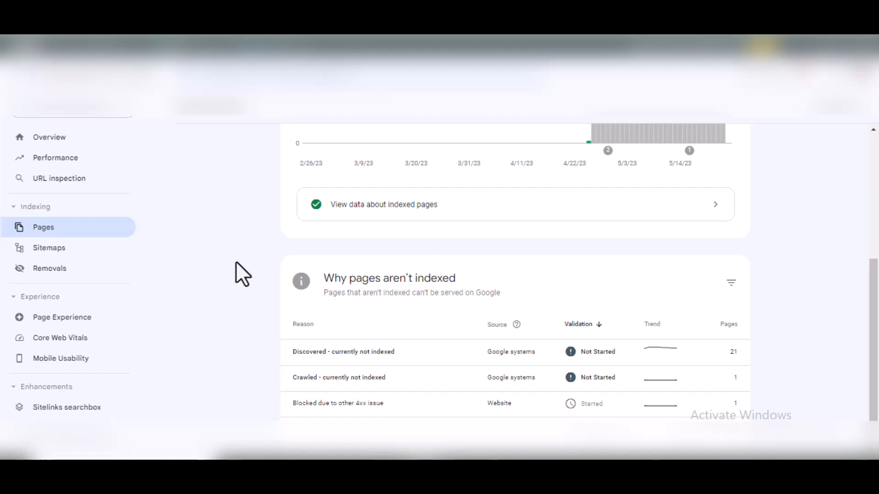
mouse_move(239, 274)
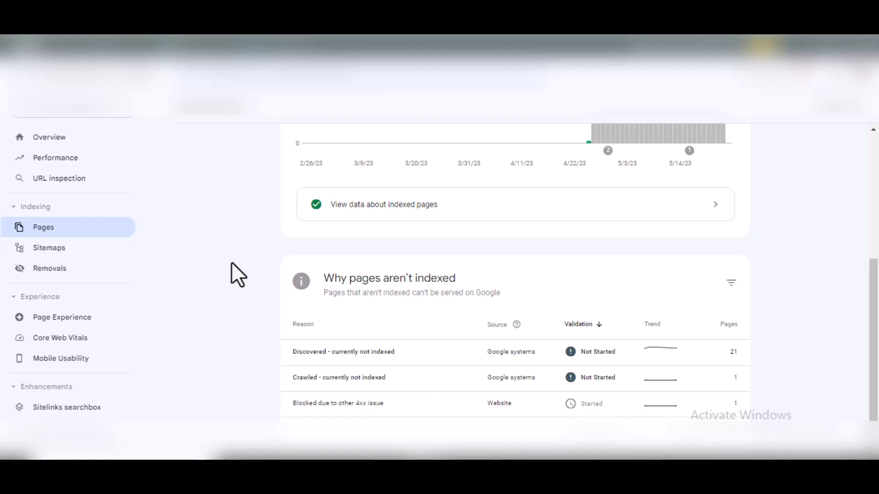
mouse_move(464, 387)
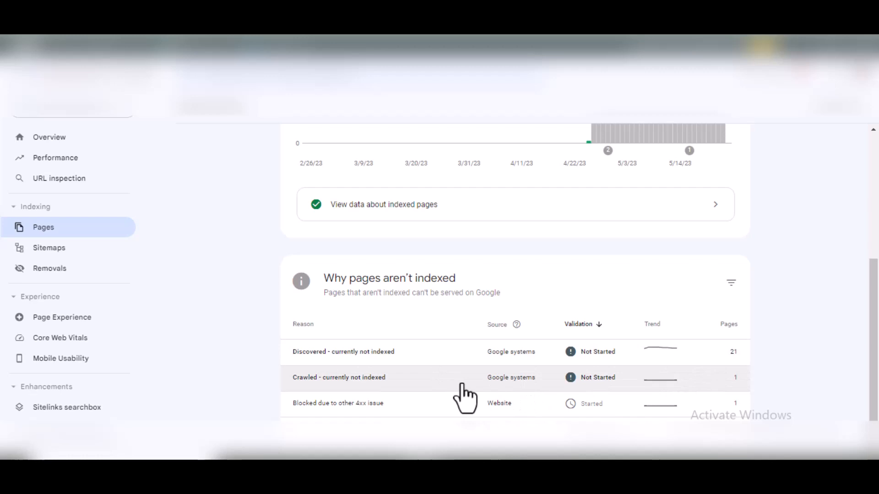
mouse_move(737, 365)
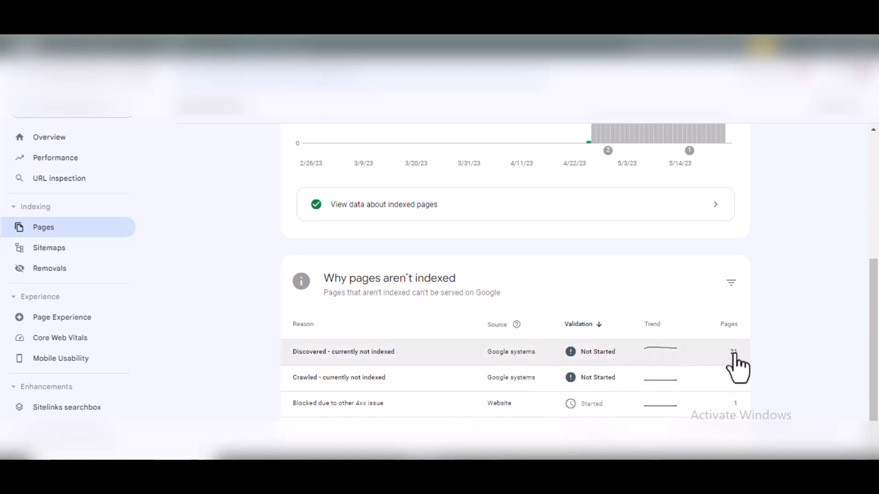
mouse_move(760, 357)
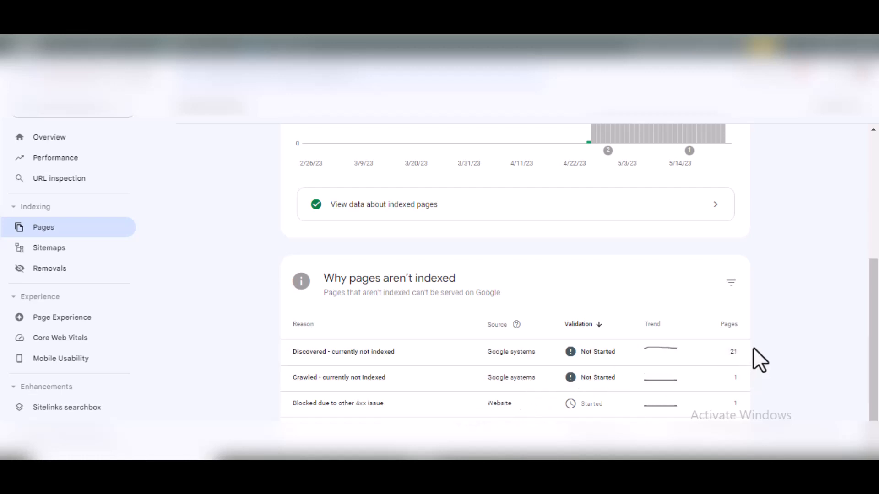
mouse_move(765, 372)
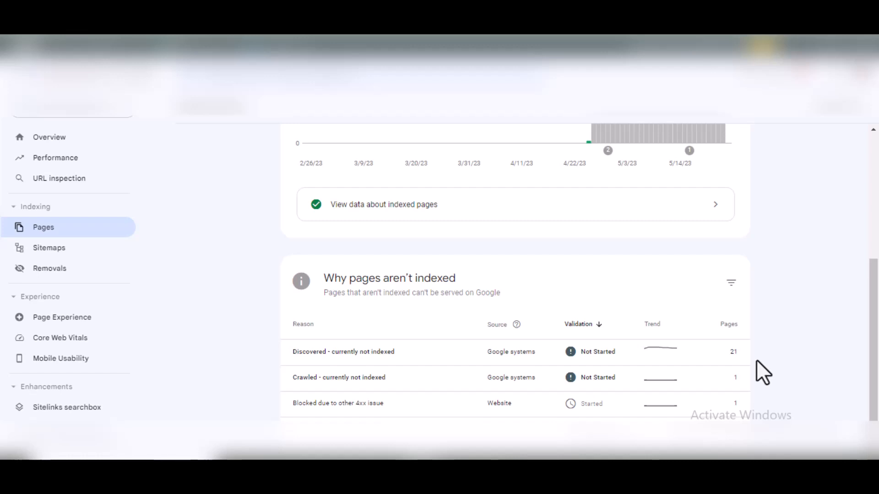
mouse_move(764, 335)
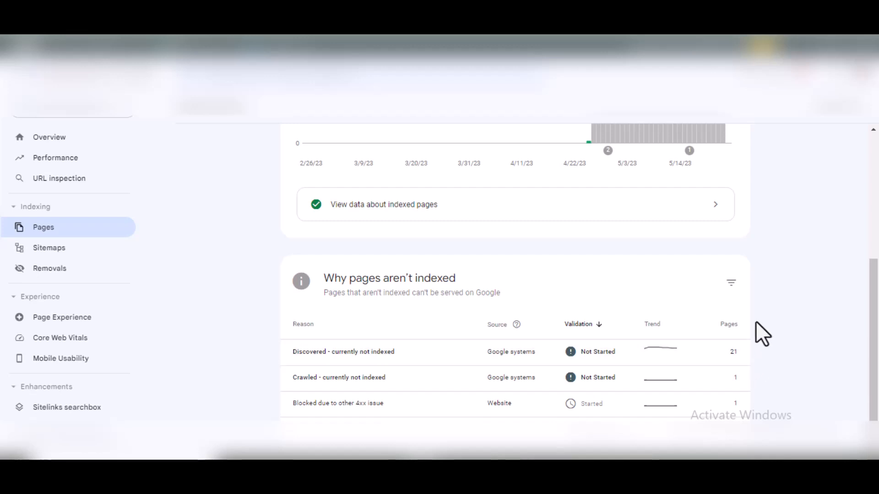
mouse_move(773, 318)
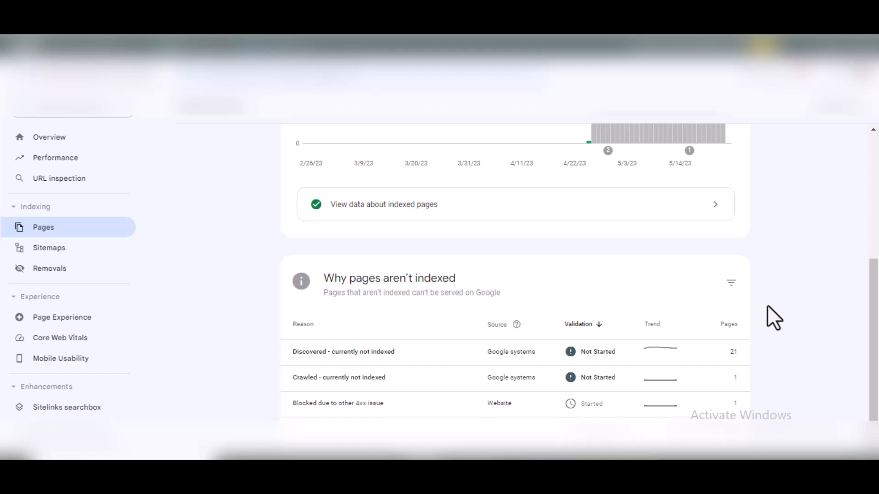
mouse_move(667, 390)
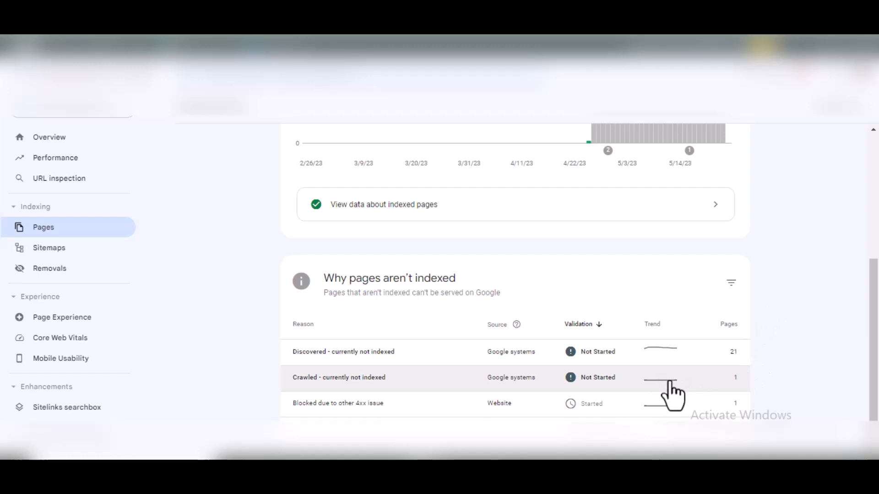
mouse_move(812, 388)
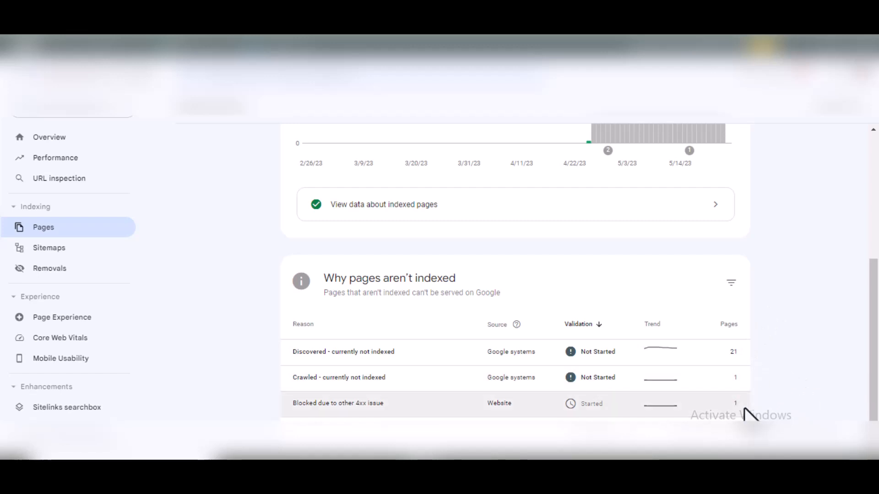
mouse_move(793, 369)
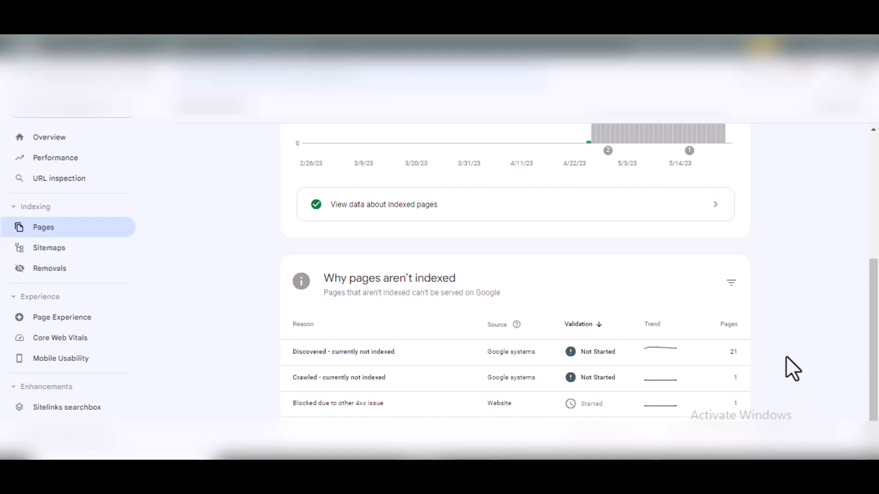
mouse_move(715, 383)
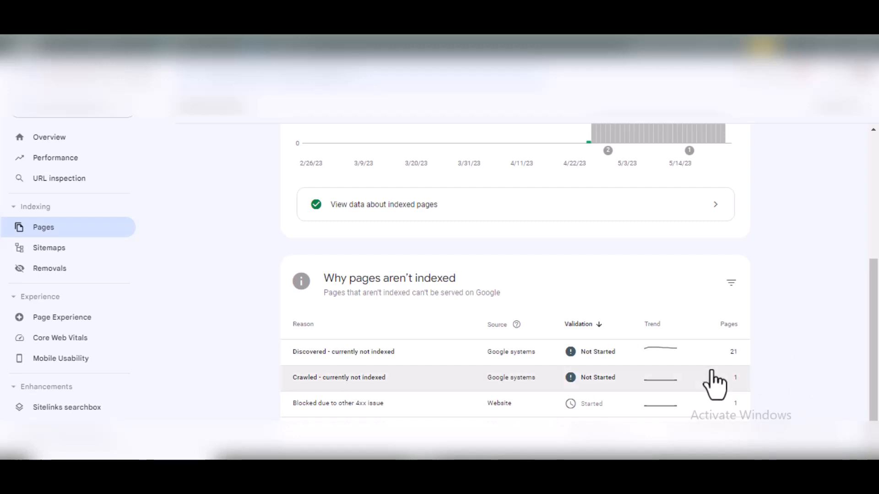
mouse_move(787, 400)
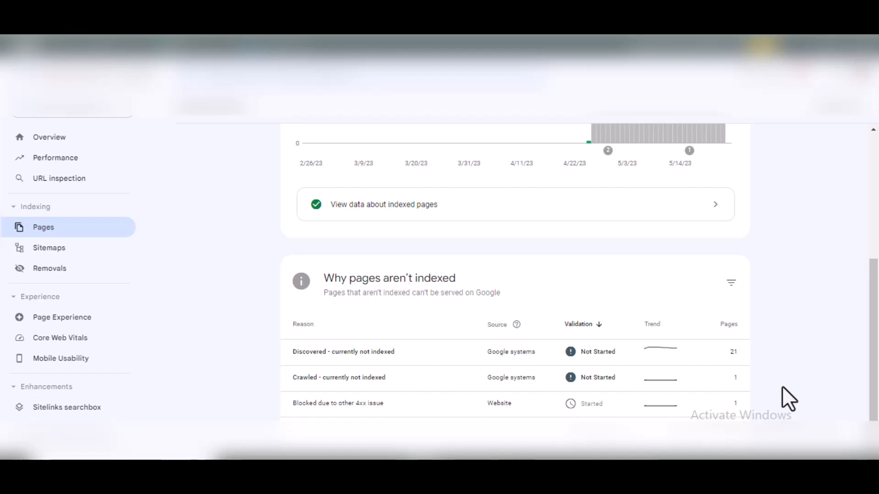
mouse_move(224, 256)
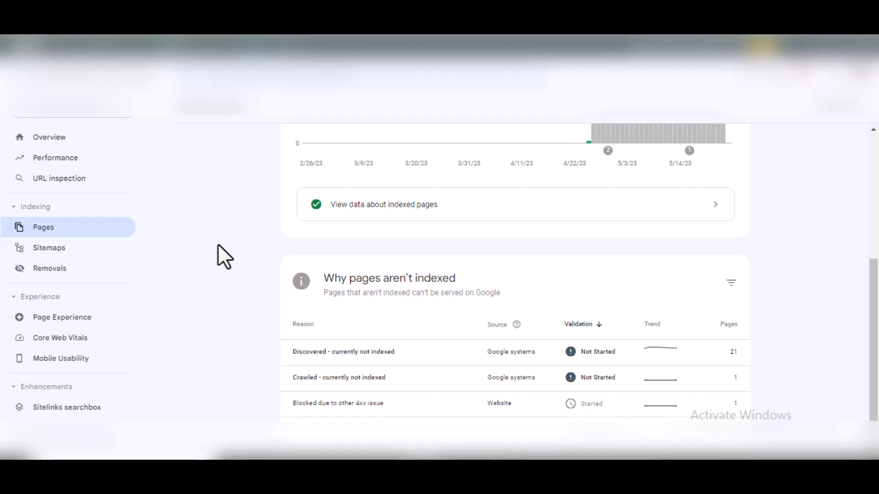
mouse_move(356, 386)
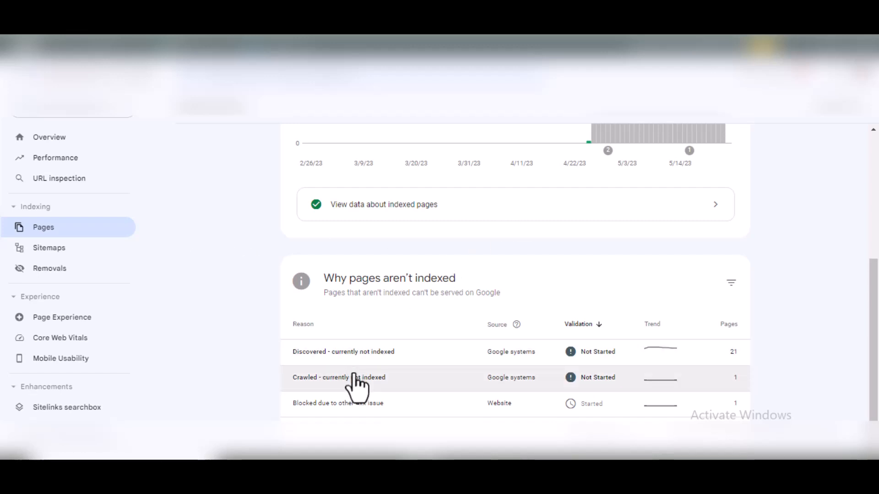
mouse_move(364, 370)
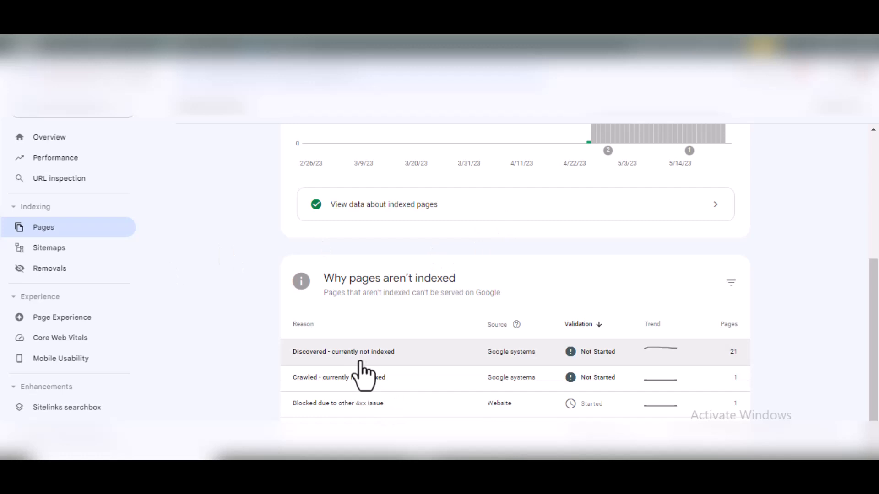
mouse_move(356, 381)
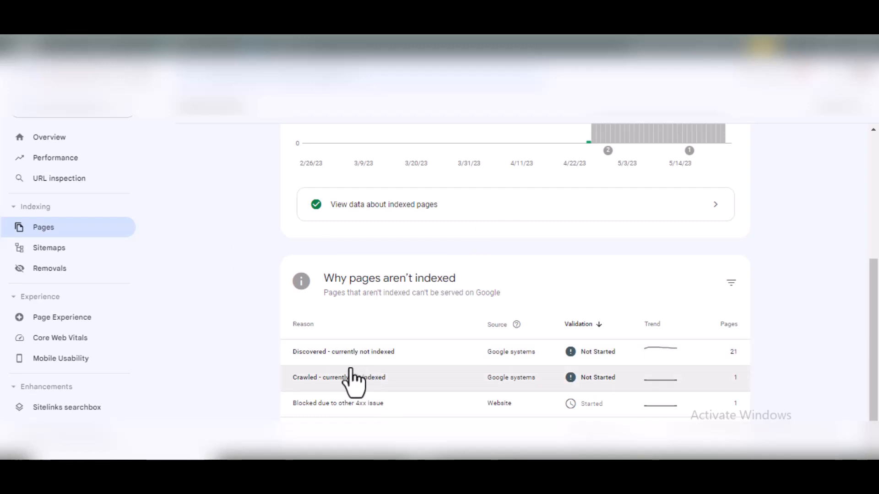
mouse_move(401, 385)
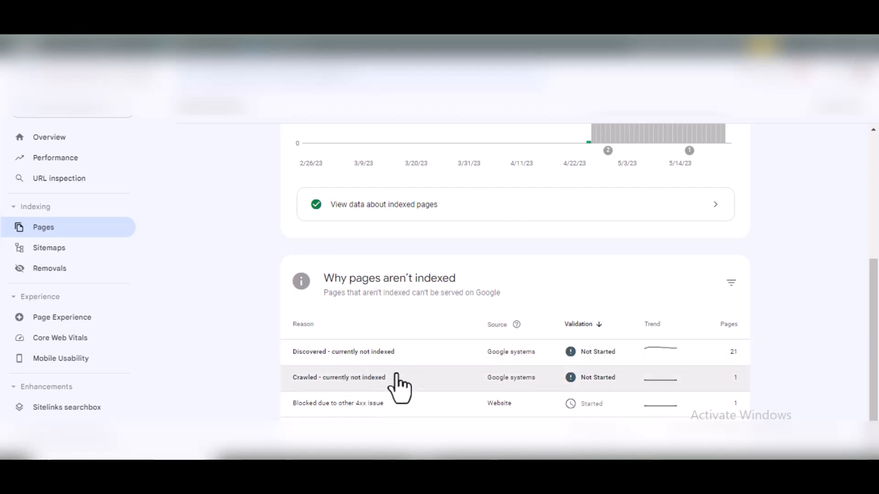
mouse_move(417, 367)
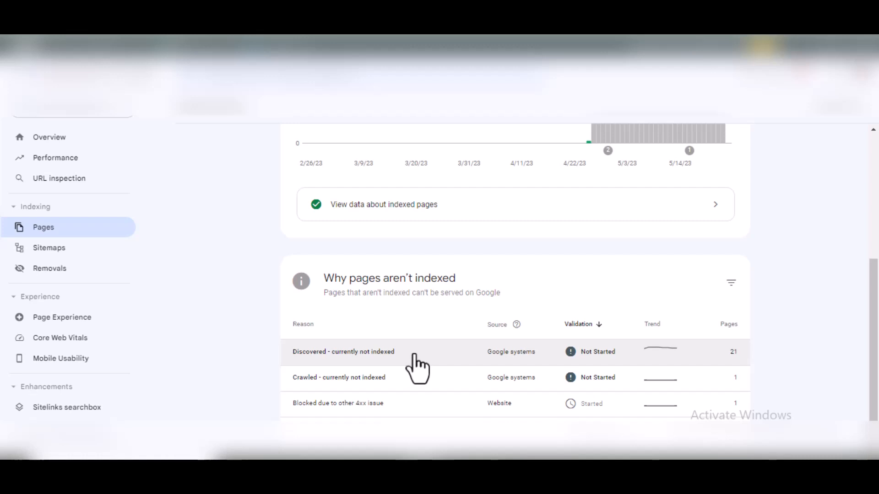
click(343, 352)
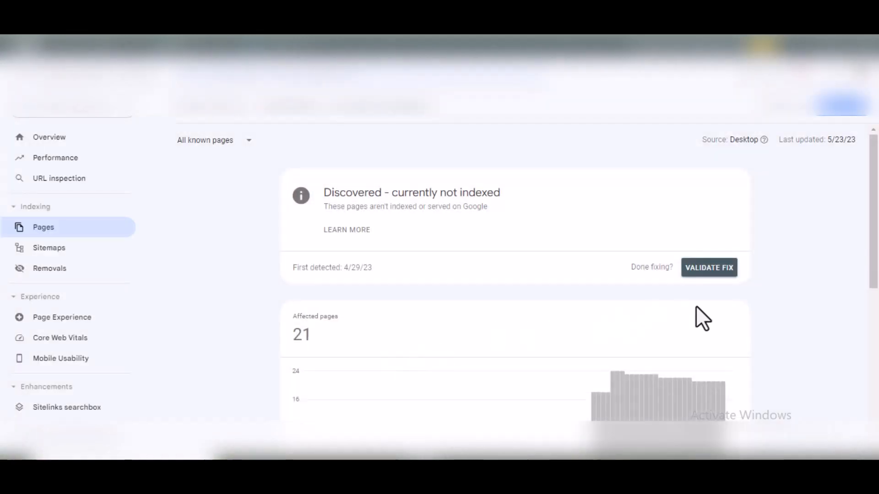
mouse_move(781, 230)
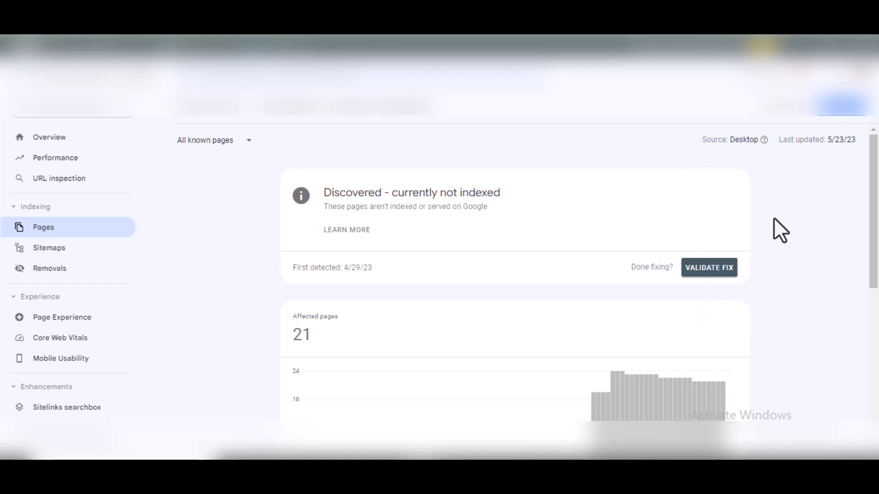
mouse_move(784, 235)
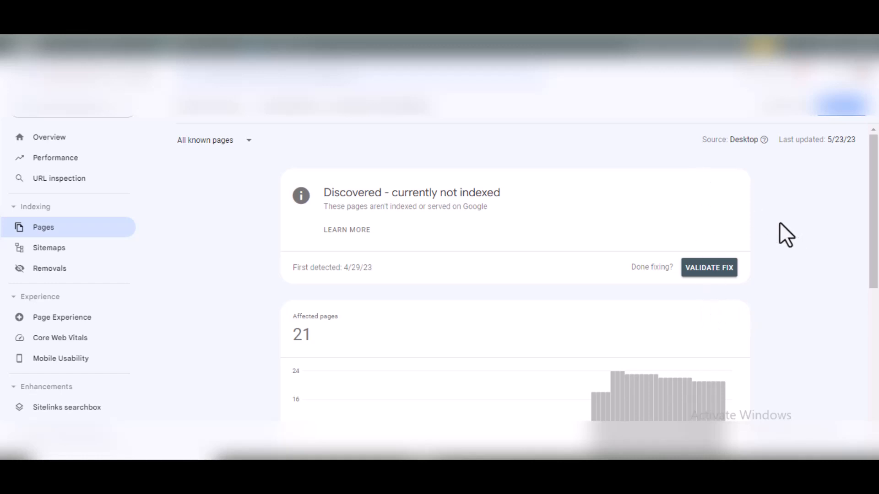
Scroll to the example URLs in the discovered-but-not-indexed detail report.
scroll(down, 3)
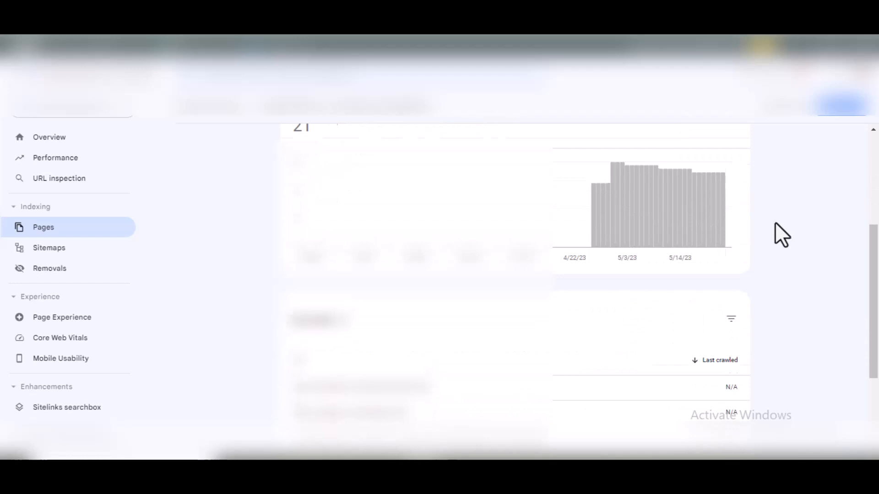
scroll(down, 3)
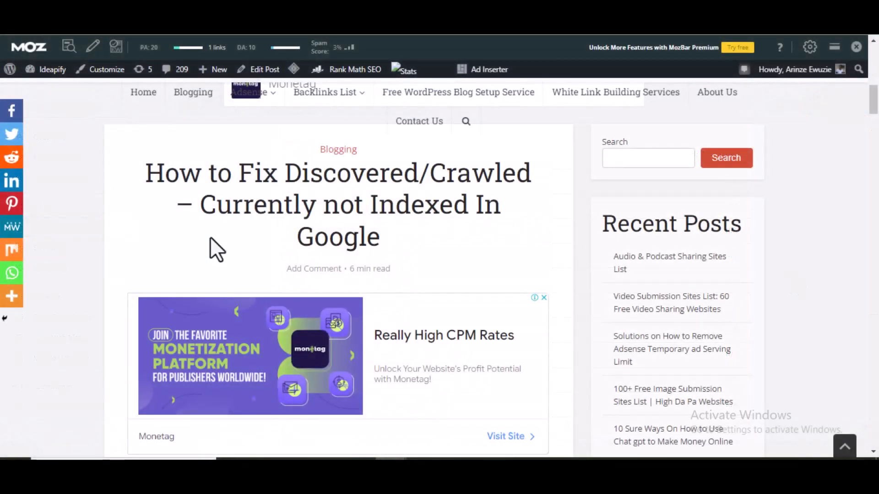
Skim through the blog article on fixing discovered/crawled-not-indexed pages.
scroll(down, 3)
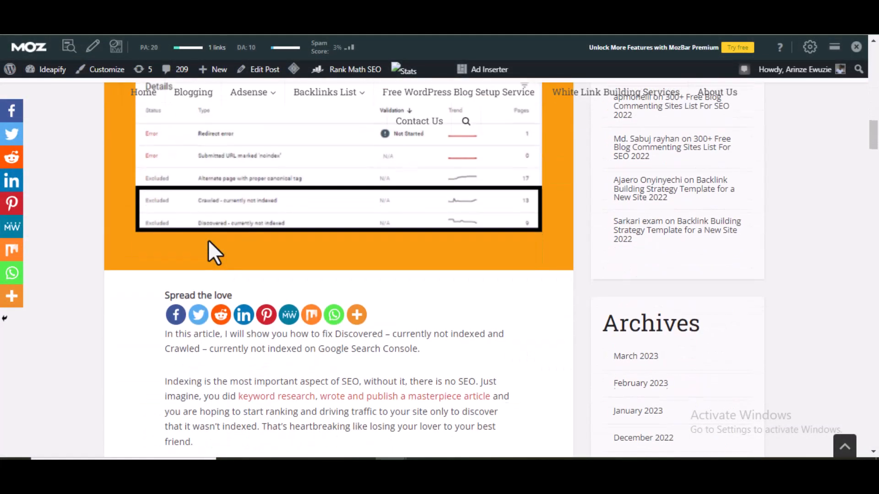
scroll(down, 3)
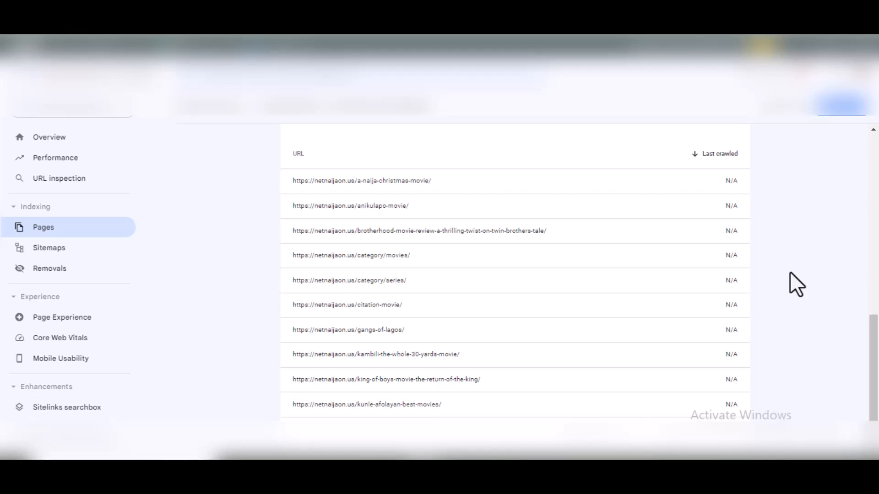
mouse_move(789, 283)
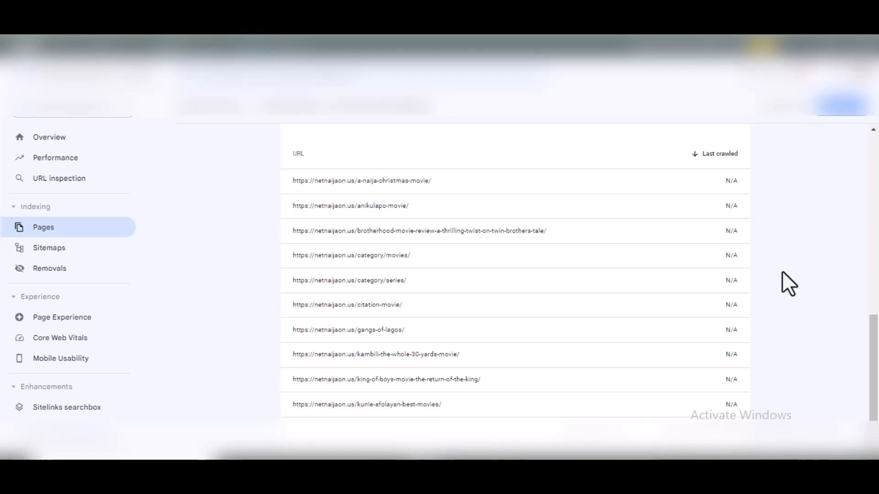
mouse_move(191, 125)
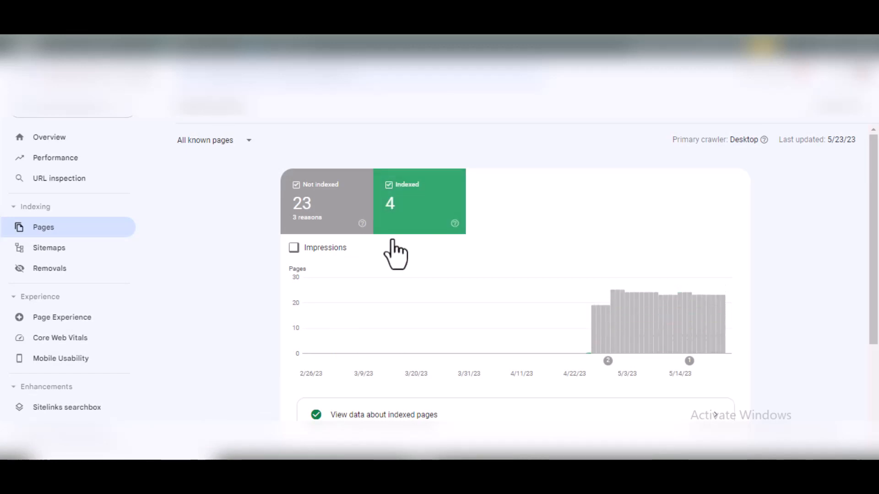
View the indexed pages report listing 4 example URLs last crawled in May 2023.
scroll(down, 3)
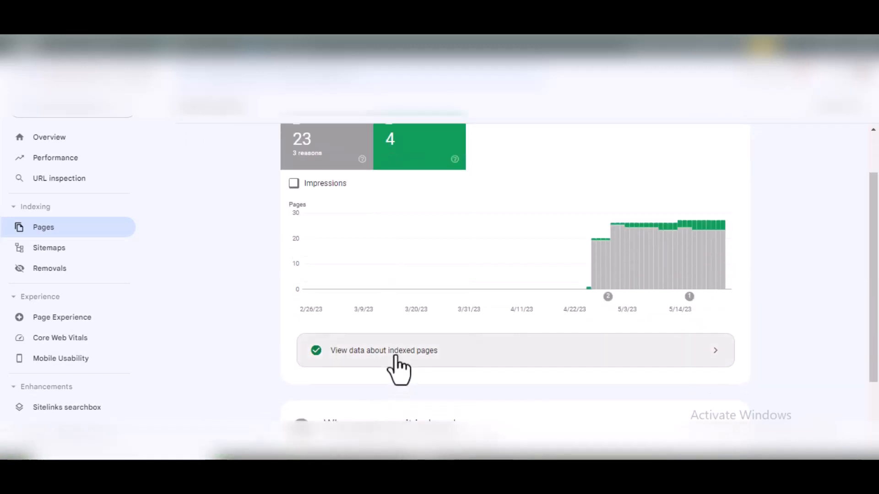
click(383, 350)
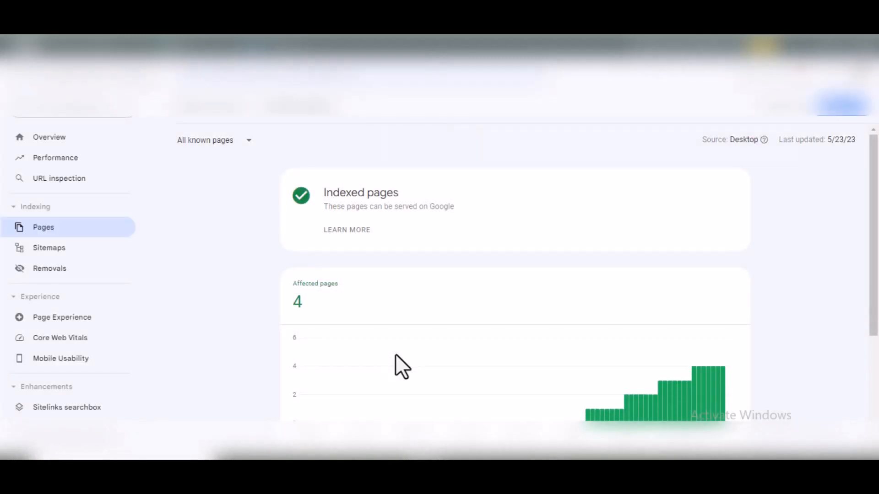
scroll(down, 3)
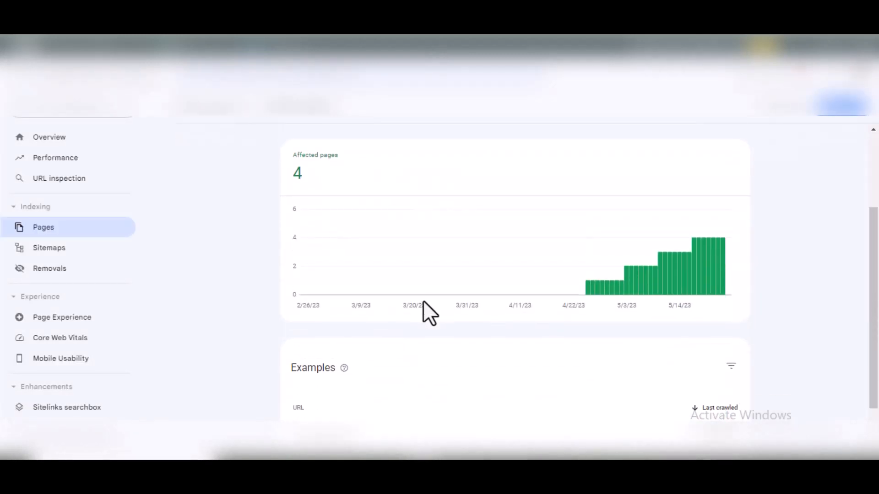
scroll(down, 3)
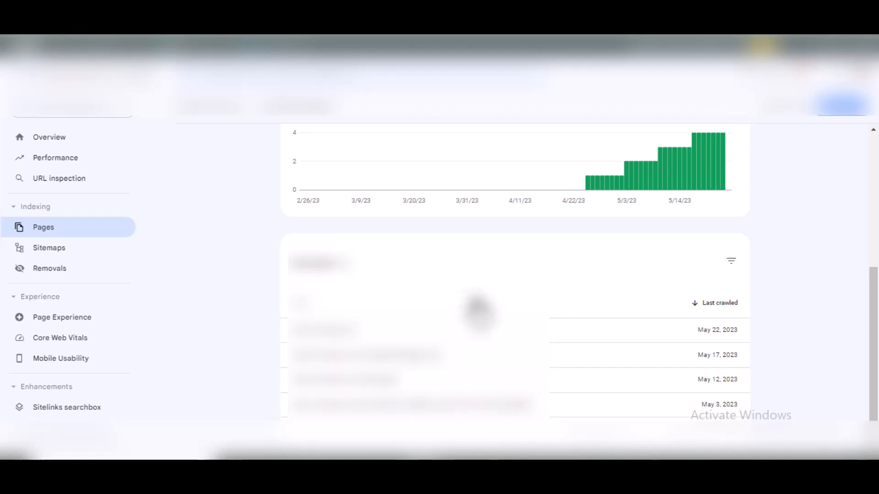
mouse_move(431, 135)
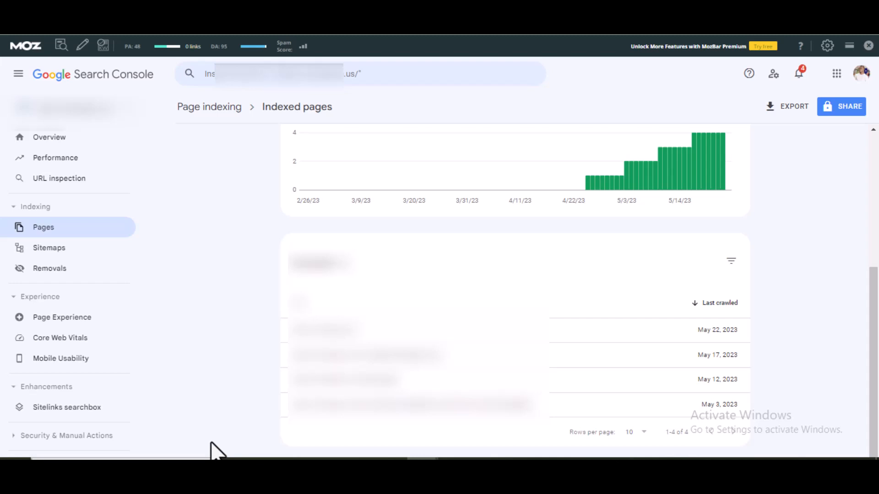
mouse_move(265, 428)
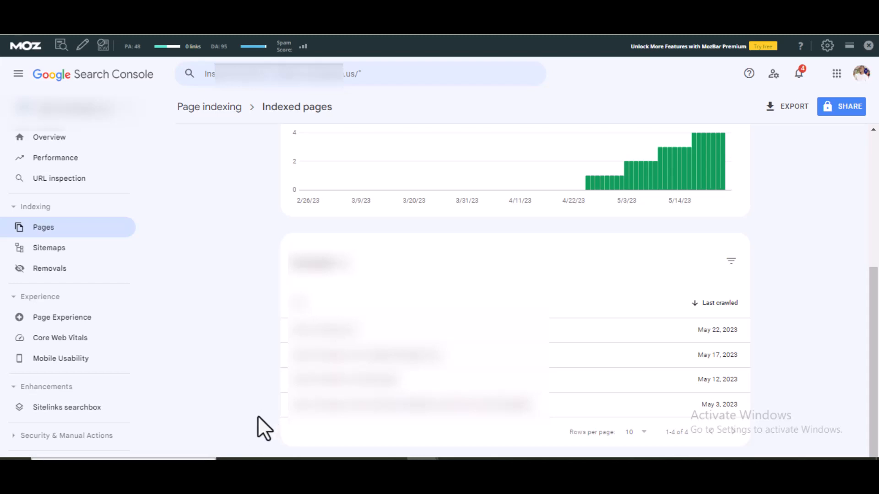
mouse_move(203, 338)
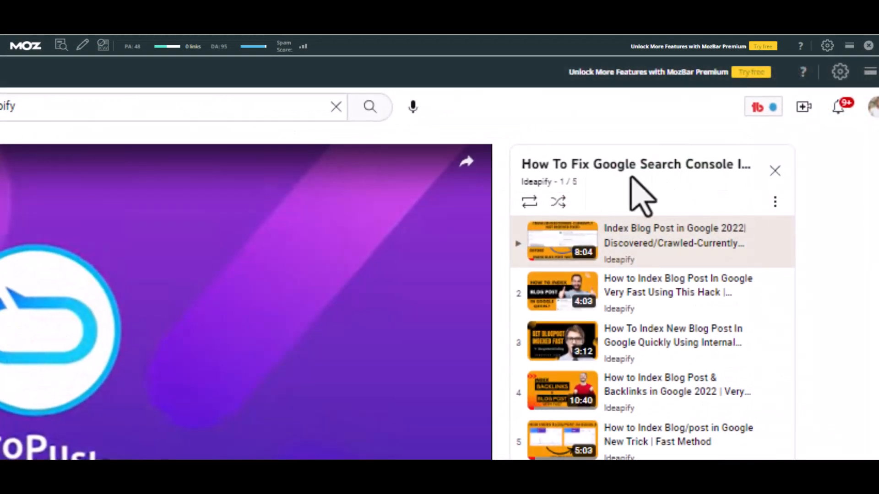
mouse_move(695, 440)
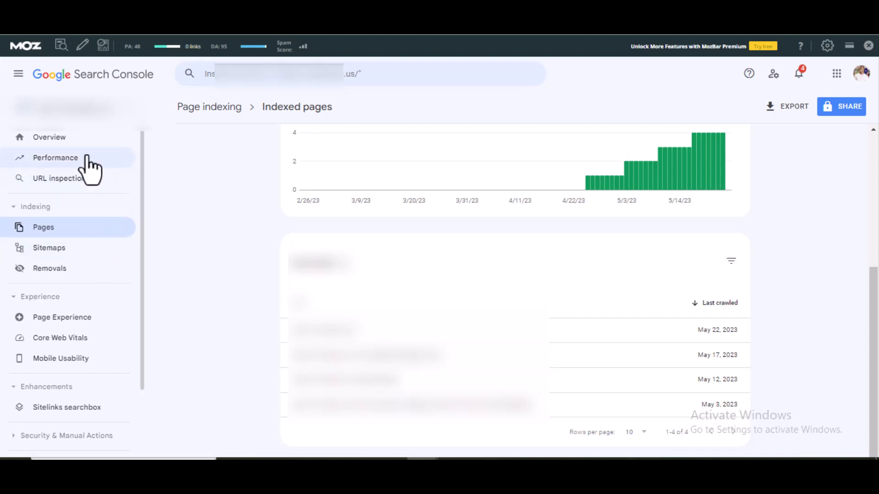
Show the Performance report with 1 click, 13 impressions, 7.7% CTR, average position 42.5.
click(54, 158)
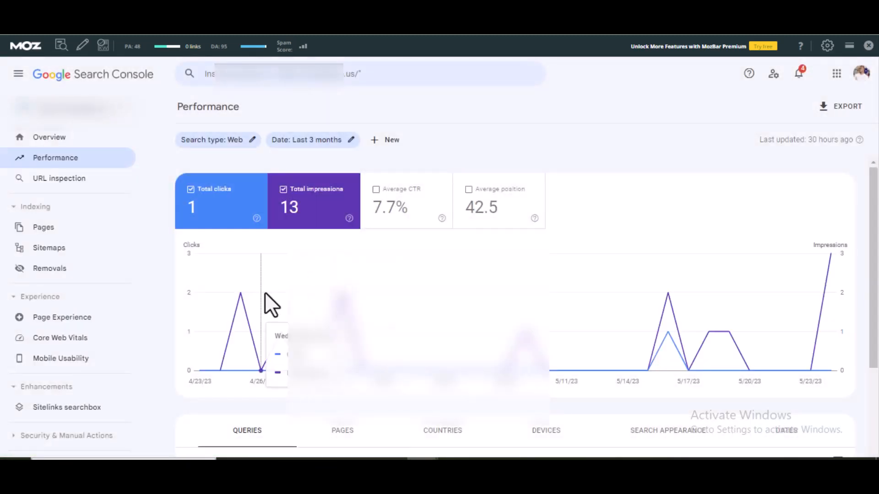
mouse_move(219, 218)
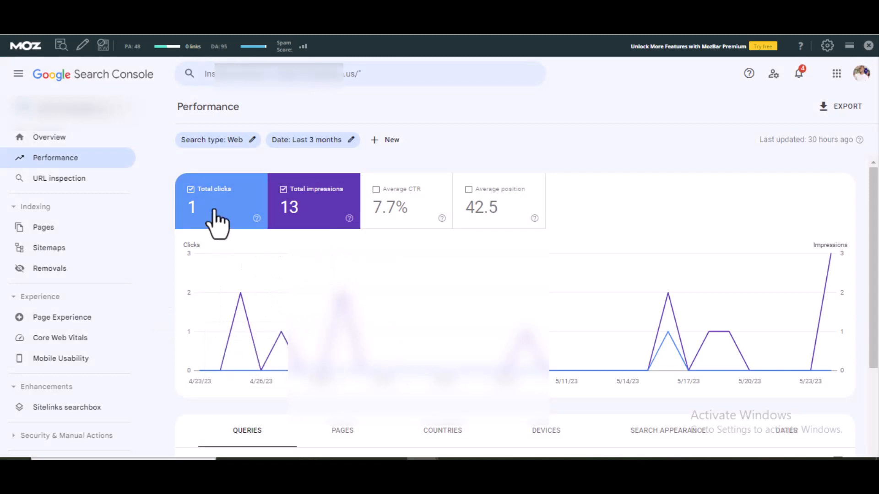
mouse_move(314, 243)
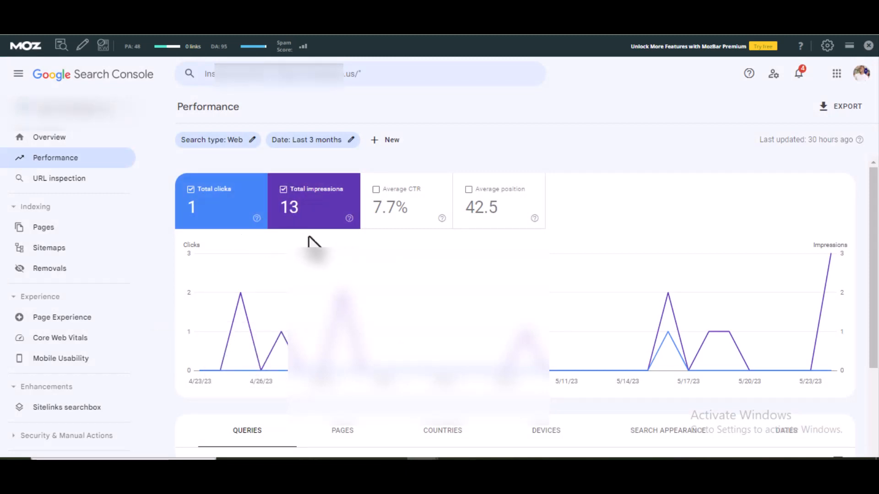
mouse_move(314, 240)
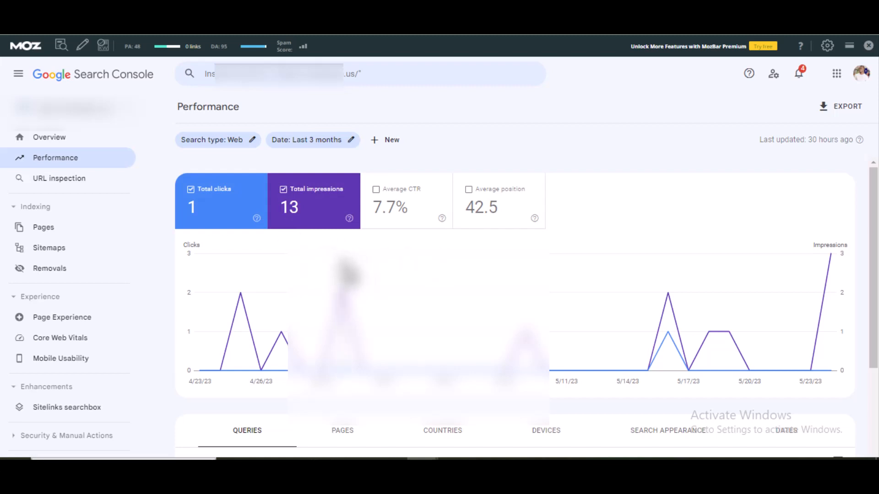
mouse_move(592, 216)
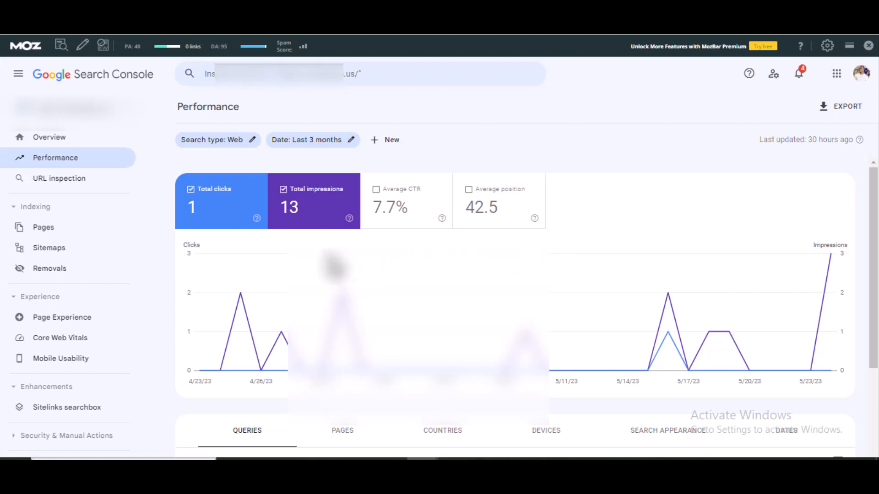
mouse_move(630, 238)
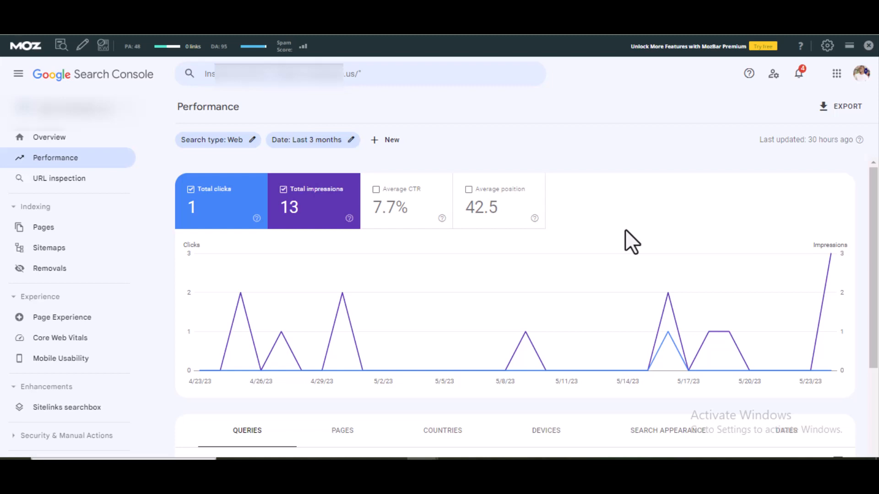
mouse_move(598, 234)
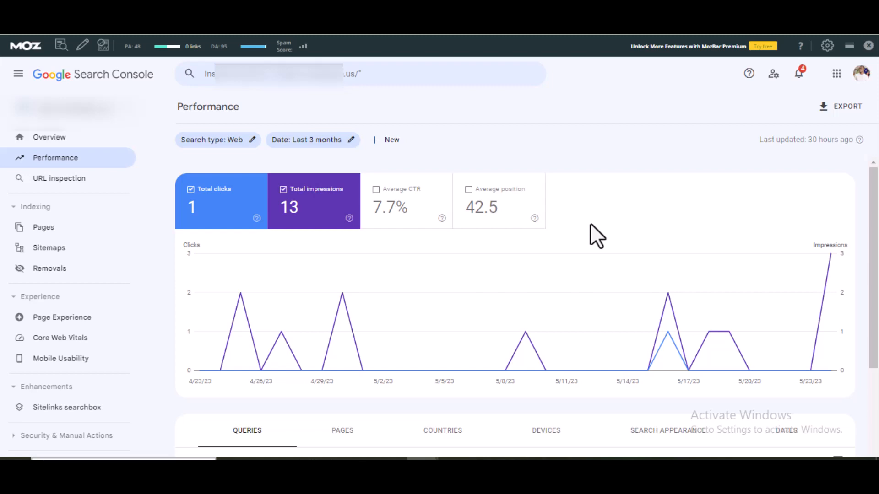